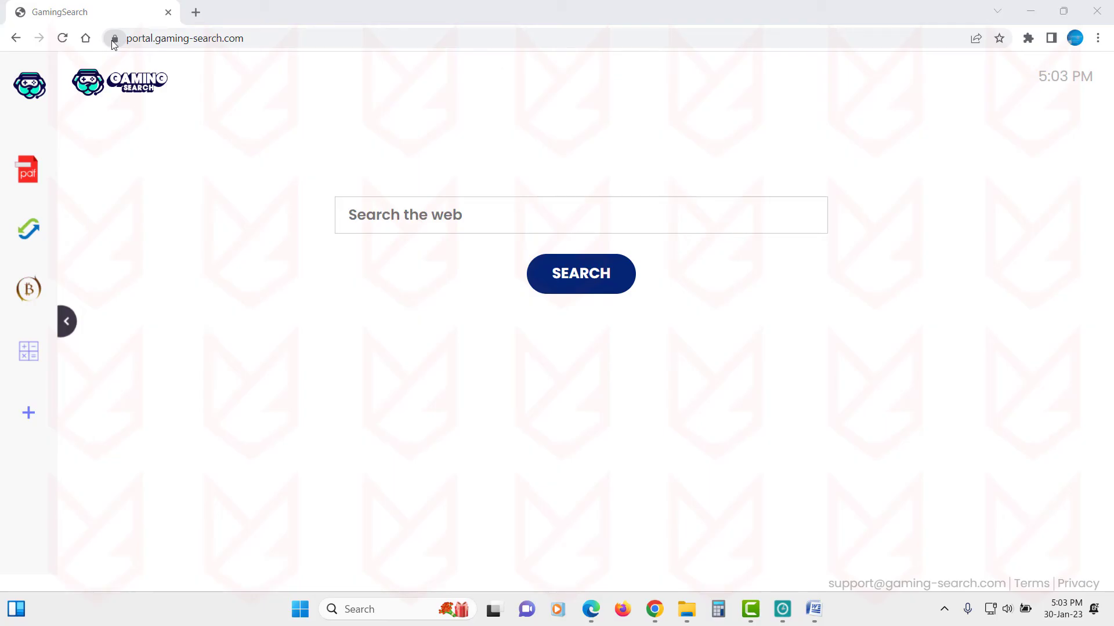
# Show portal.gaming-search.com's Security panel: connection is secure, certificate is valid
pyautogui.click(114, 38)
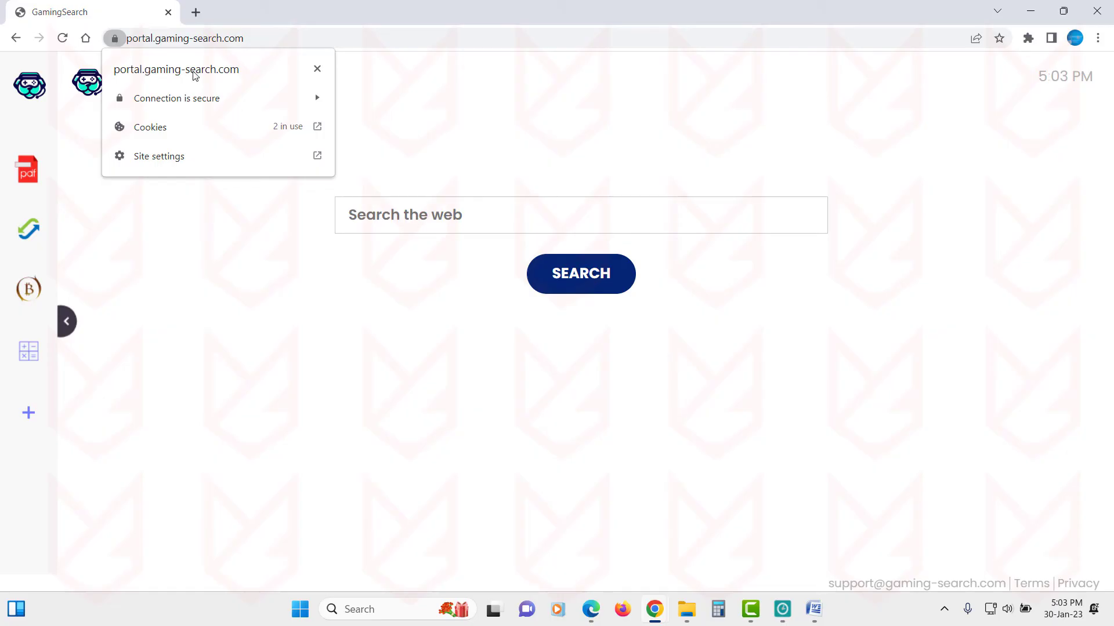
pyautogui.moveTo(276, 106)
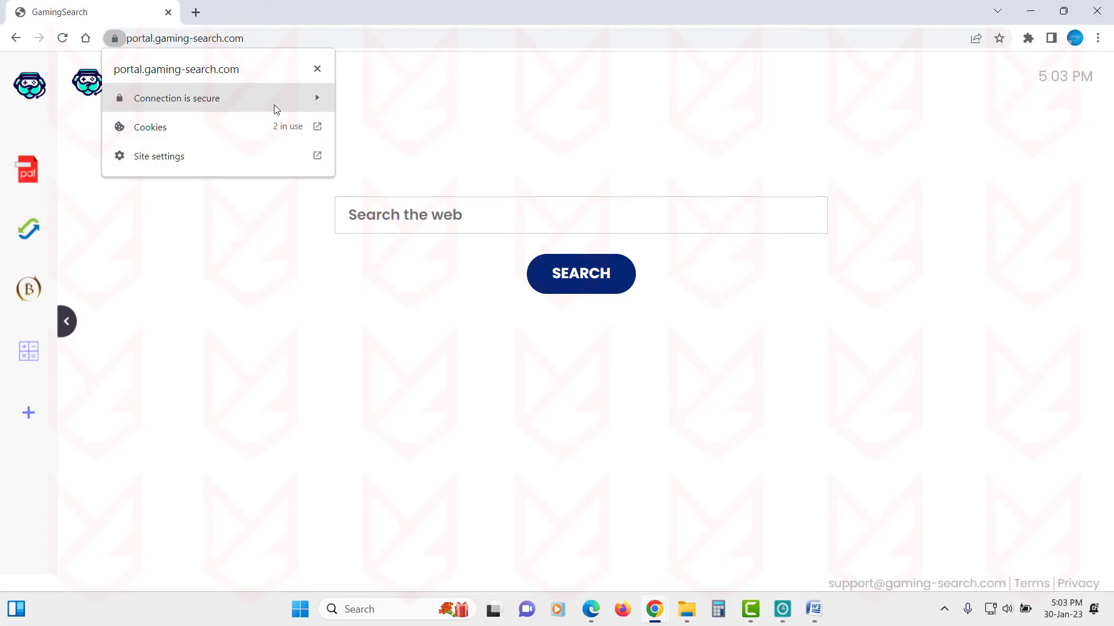
pyautogui.click(176, 97)
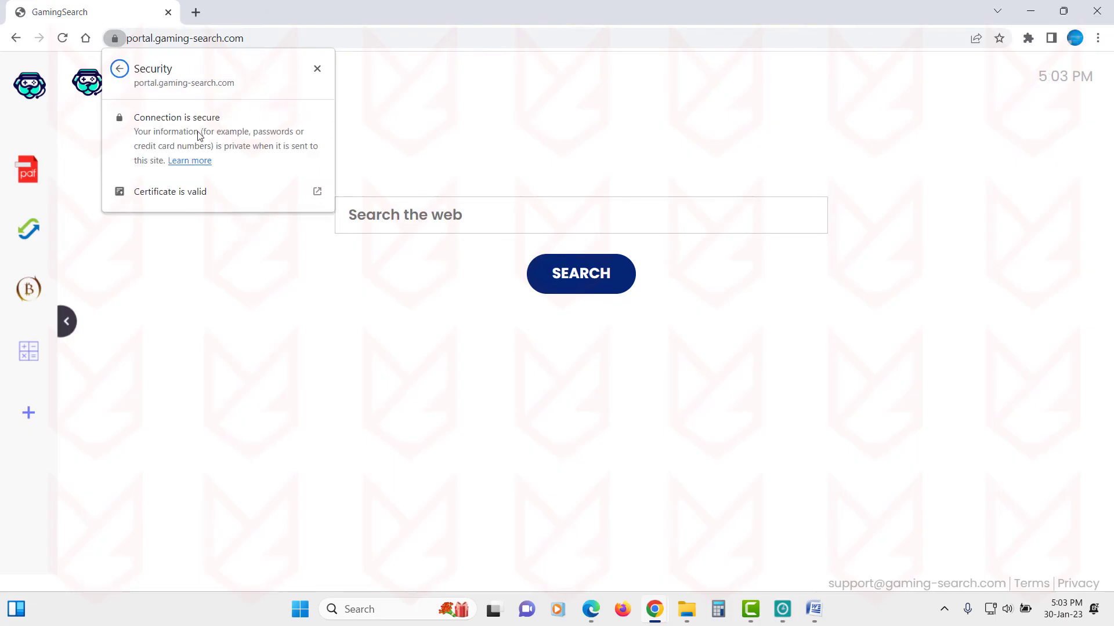